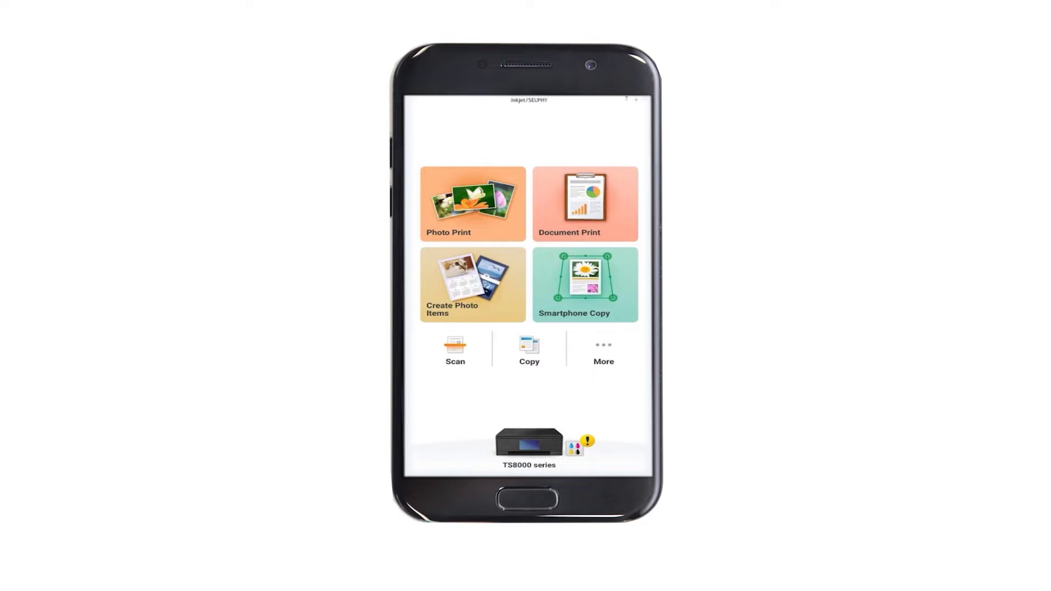
# Step: Open Printer Settings for the TS8000 series printer from the home screen
pyautogui.click(527, 442)
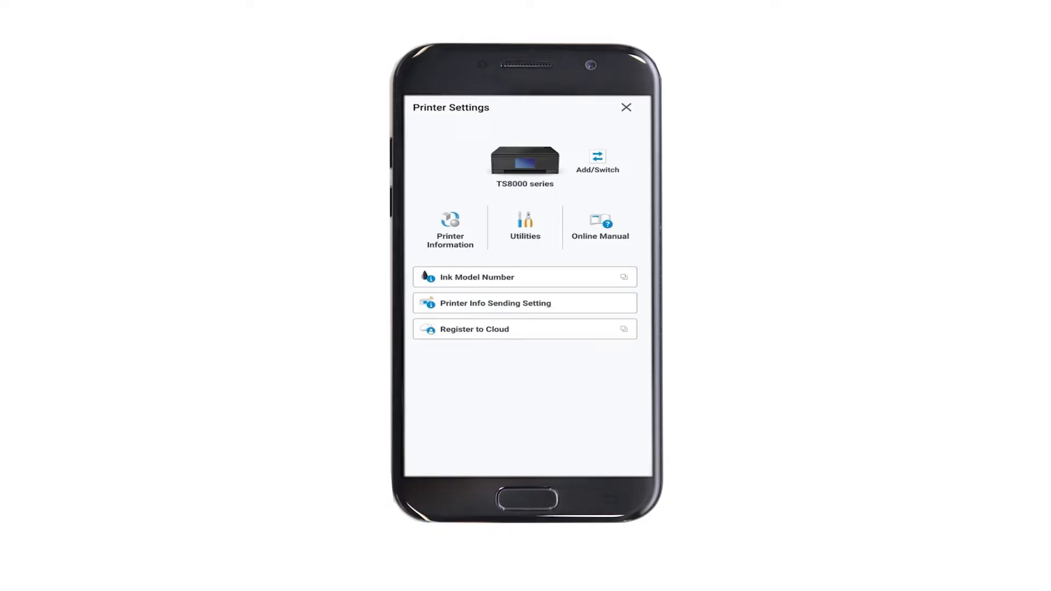
pyautogui.click(600, 224)
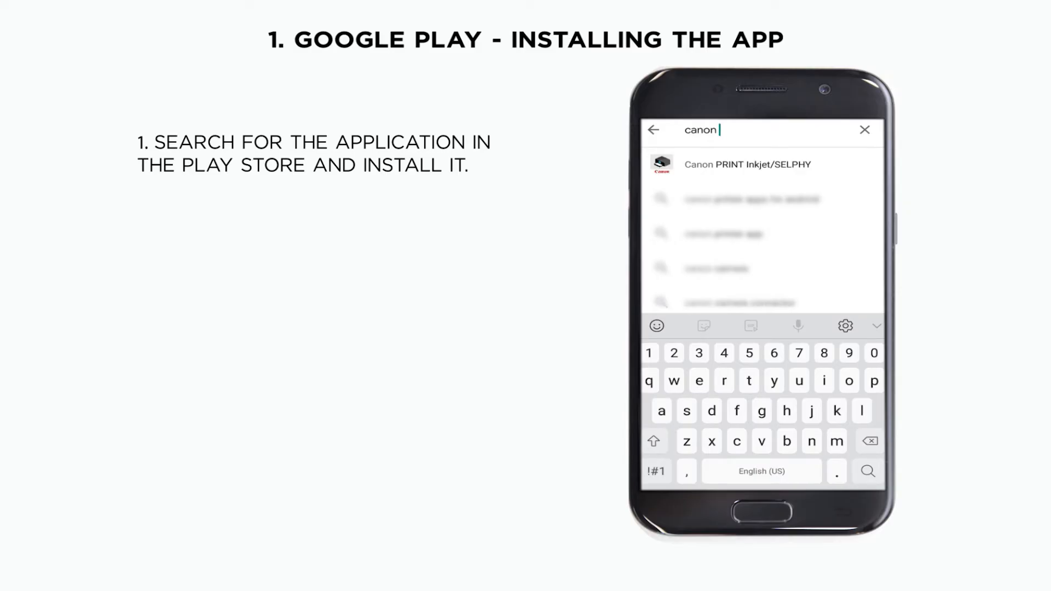
# Step: Install Canon PRINT Inkjet/SELPHY, agree to the license, and allow access to photos and media
pyautogui.click(746, 164)
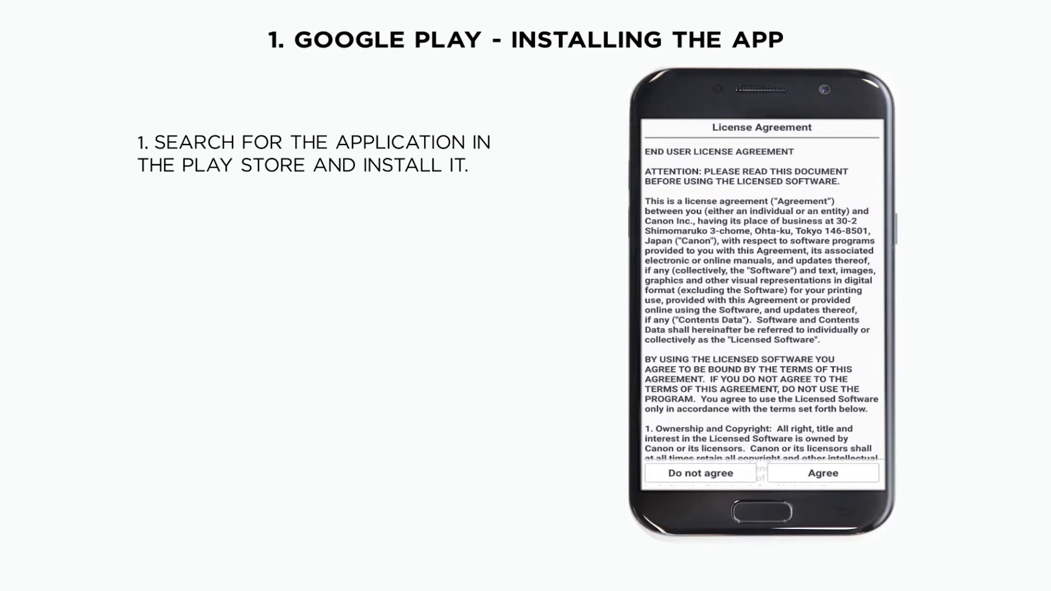
pyautogui.click(823, 473)
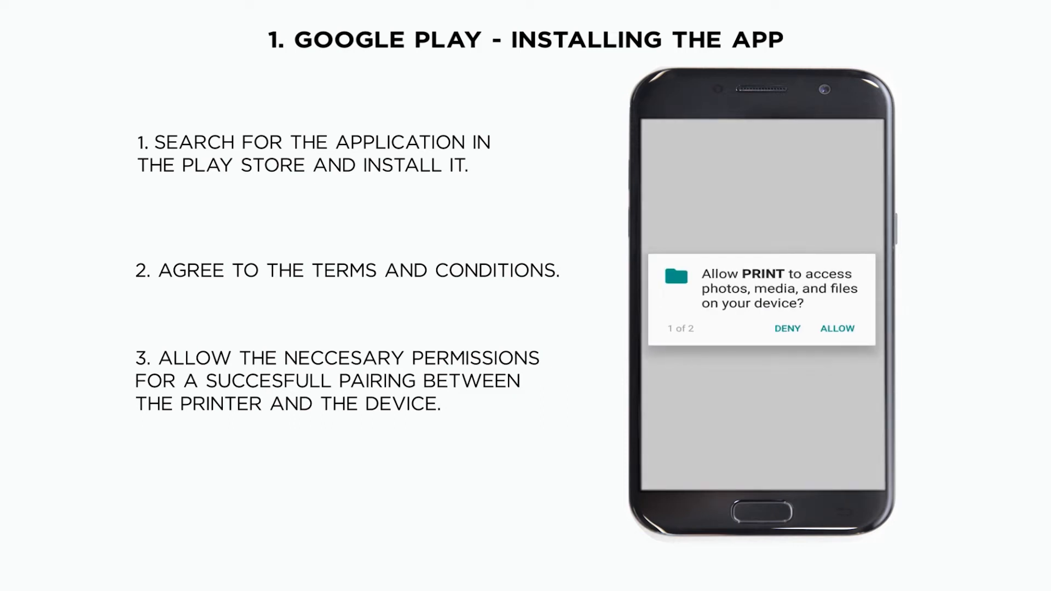
pyautogui.click(836, 328)
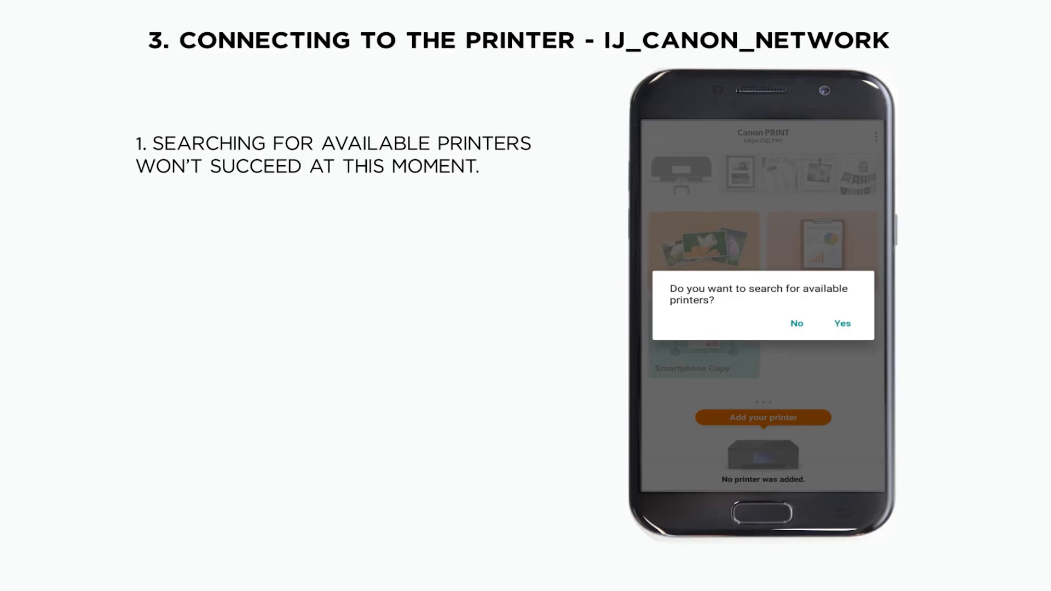
# Step: Decline the 'search for available printers' prompt by choosing No
pyautogui.click(841, 323)
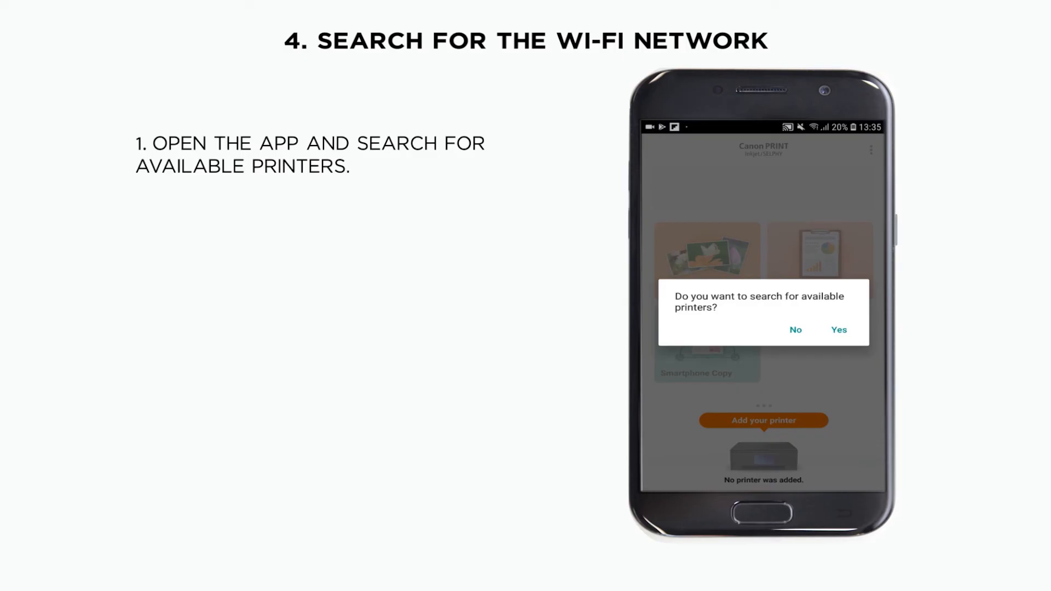
# Step: Search for printers and join the CanonServiceSupport router with its password
pyautogui.click(838, 329)
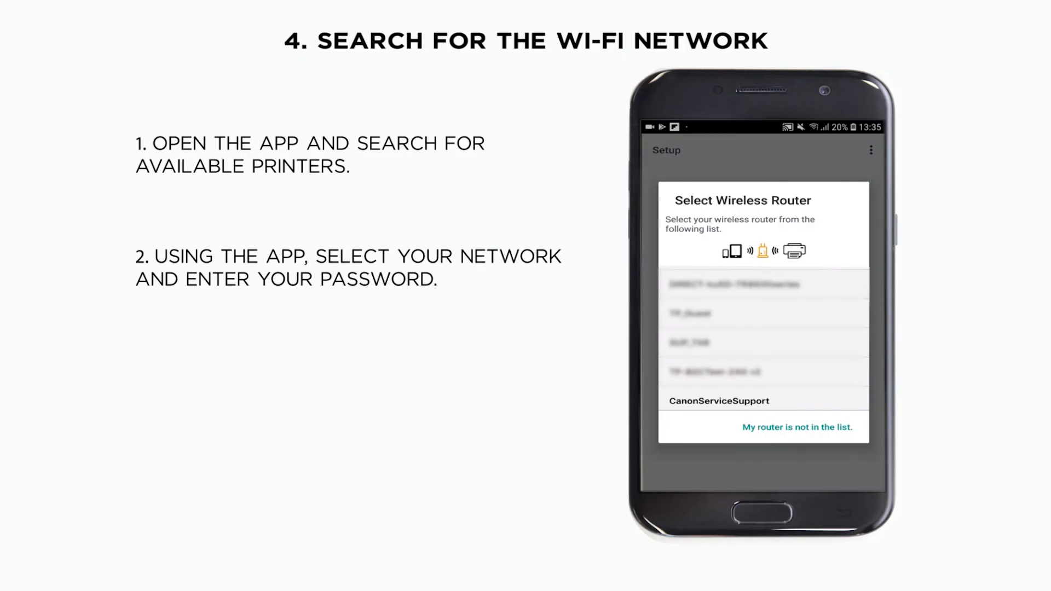
pyautogui.click(717, 401)
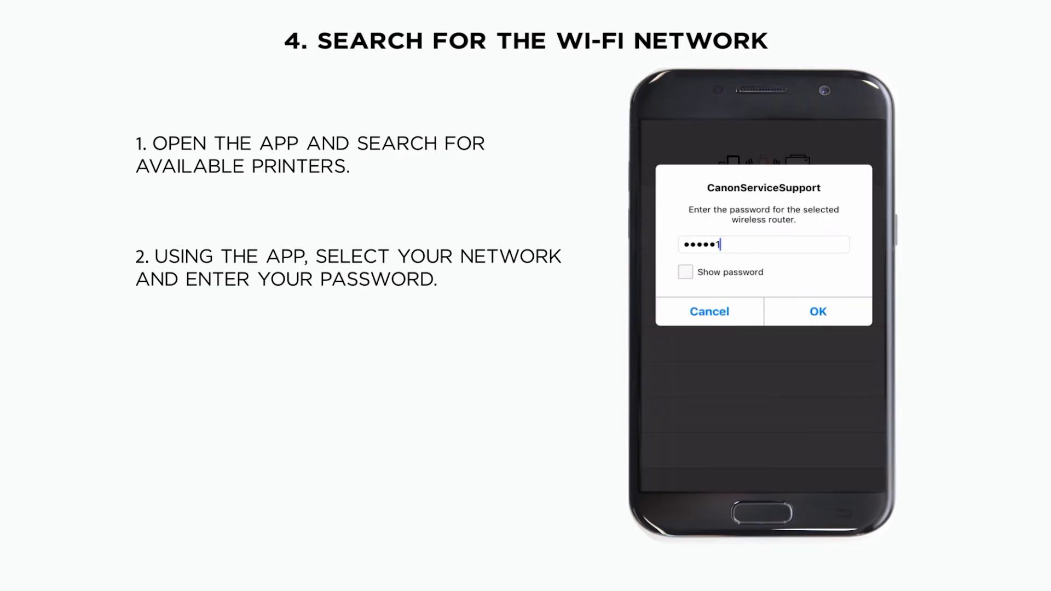
pyautogui.click(817, 310)
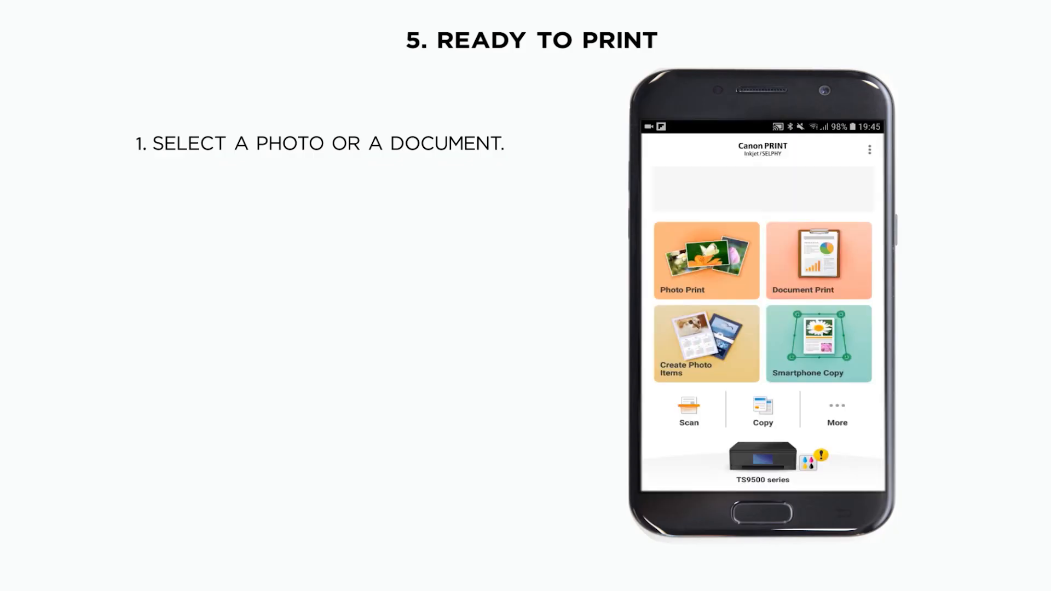
# Step: Start Photo Print and select the second image, the selfie, from the camera folder
pyautogui.click(705, 260)
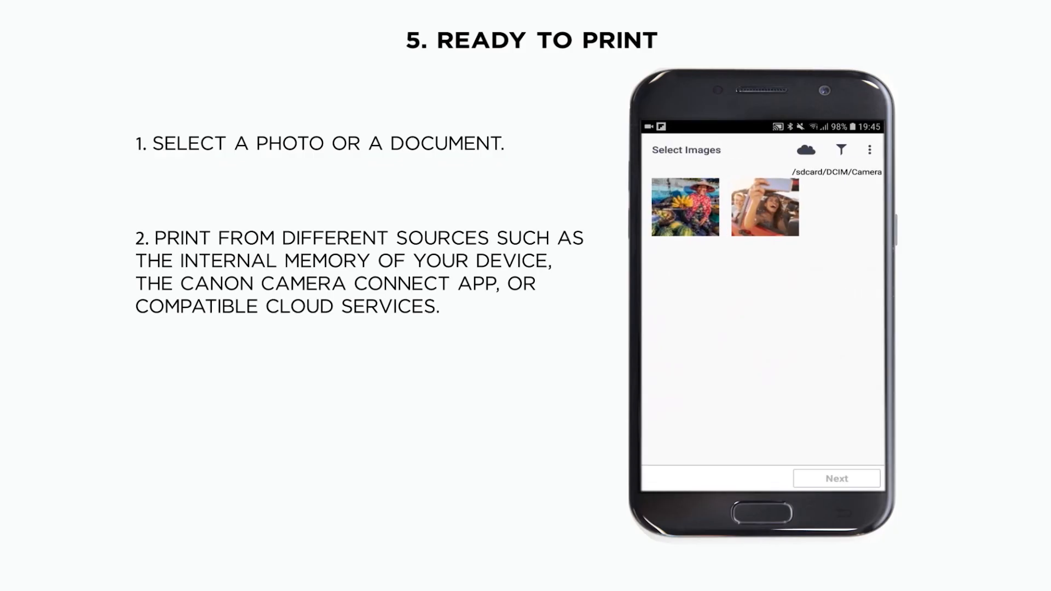
pyautogui.click(763, 207)
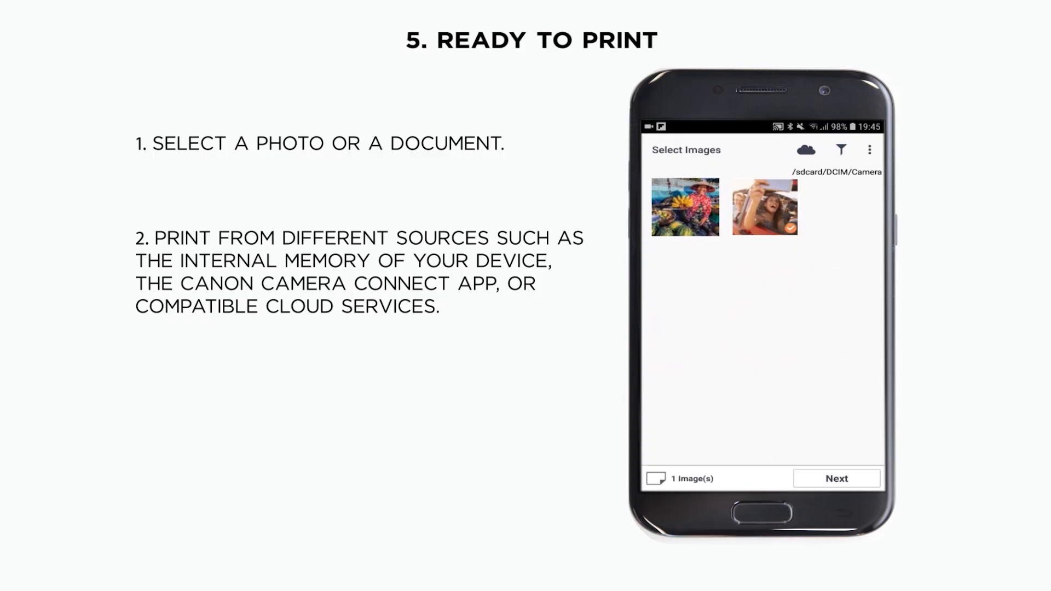